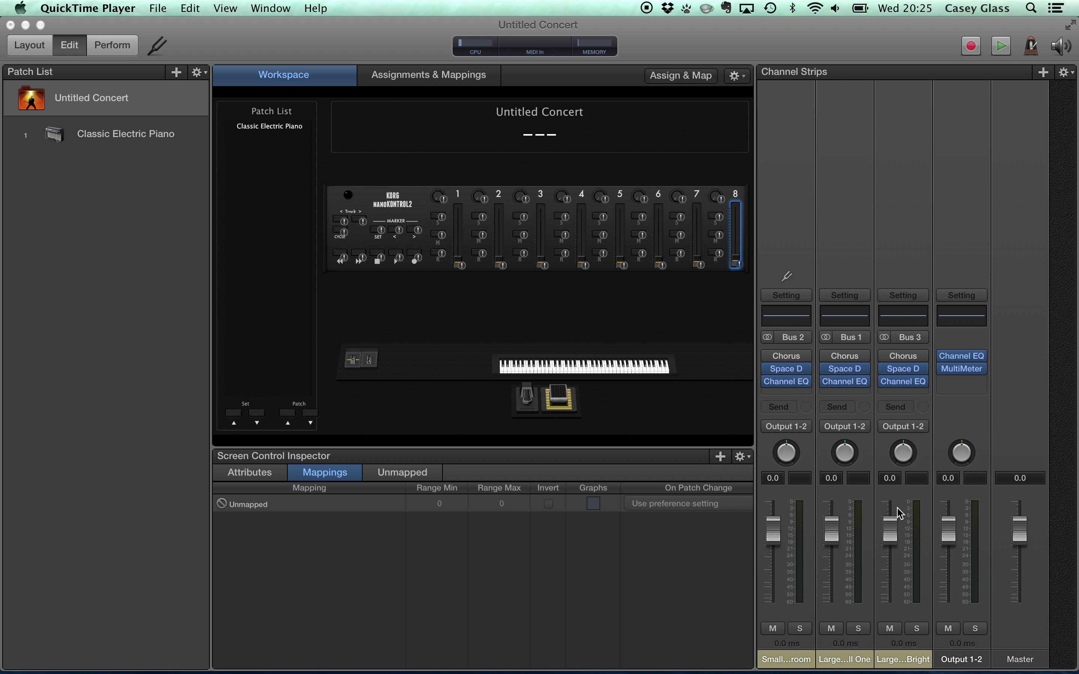
Assign fader 8 to Master (5) > Volume so it controls the master volume at concert level
click(402, 472)
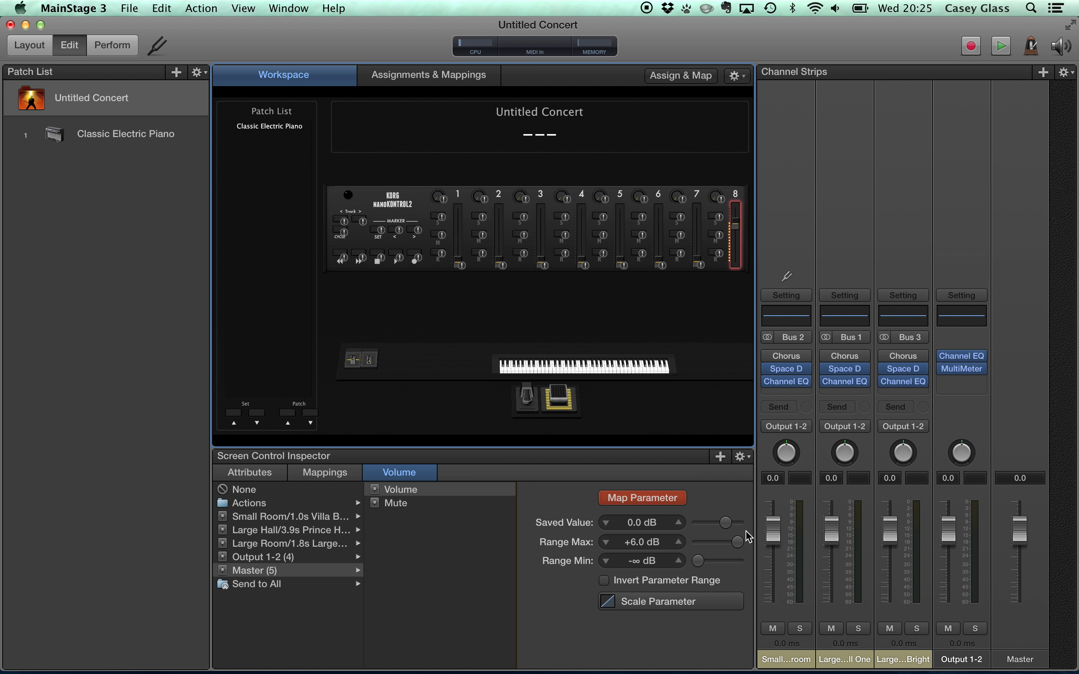
click(126, 133)
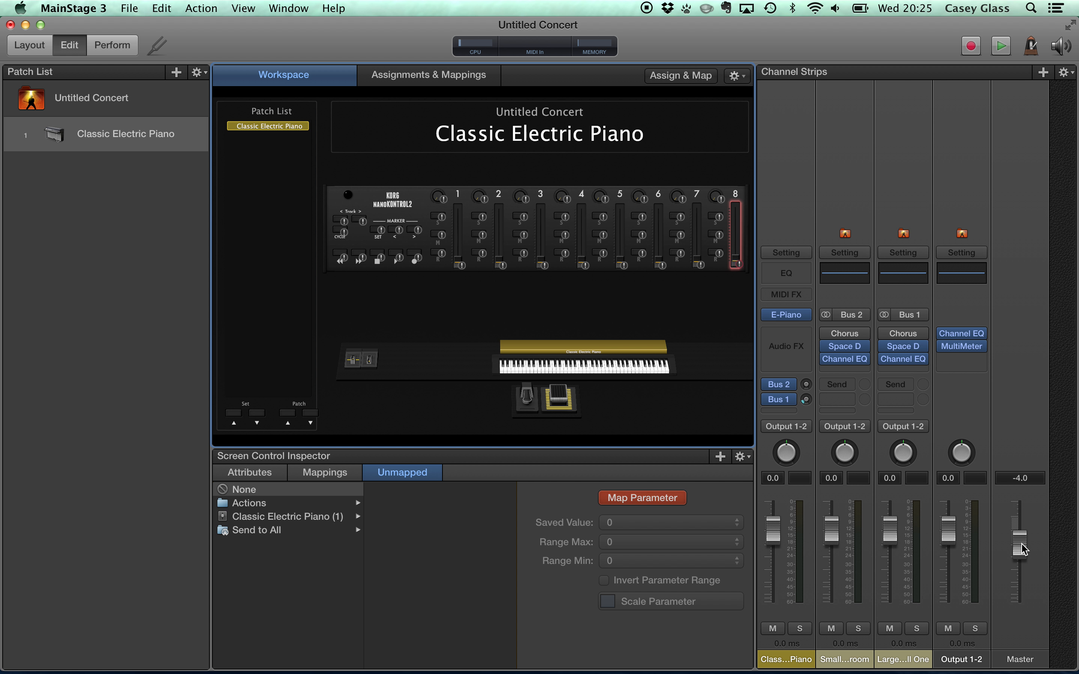